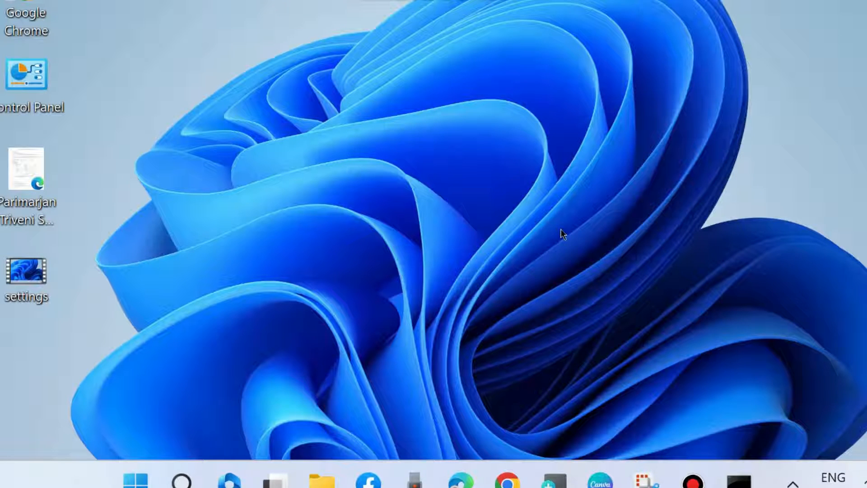
mouse_move(264, 397)
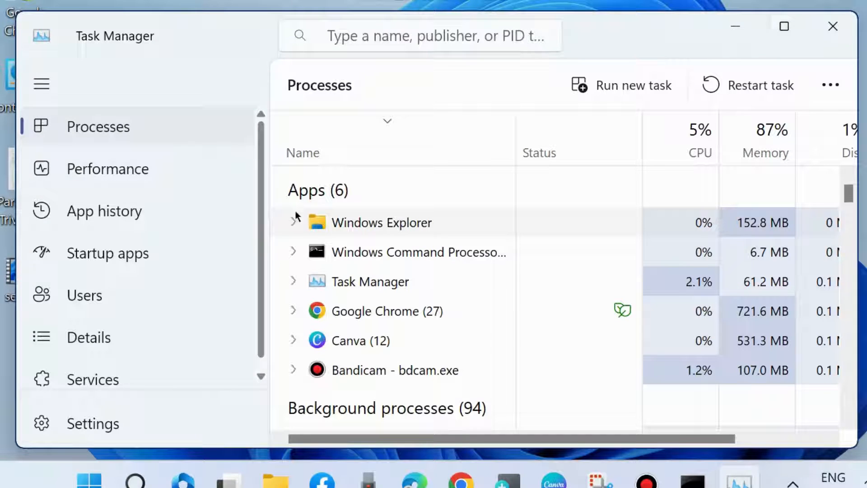
Step: Restart the Windows Explorer process and close Task Manager
right_click(382, 222)
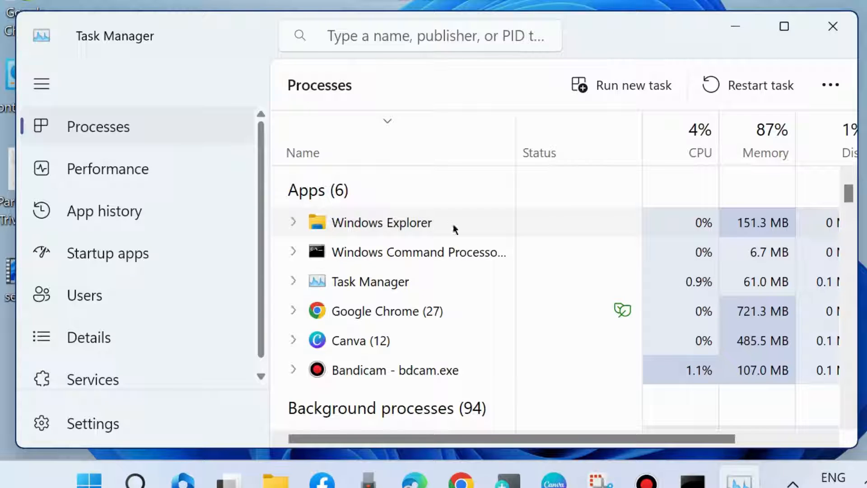
mouse_move(760, 85)
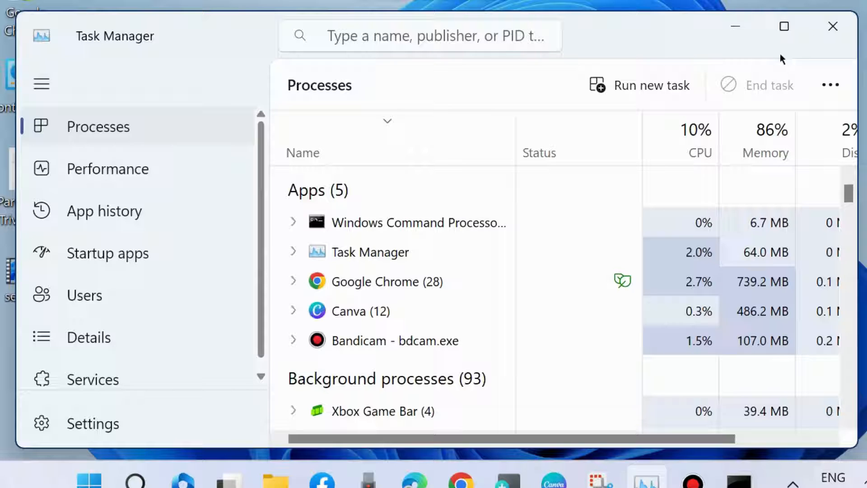
click(833, 26)
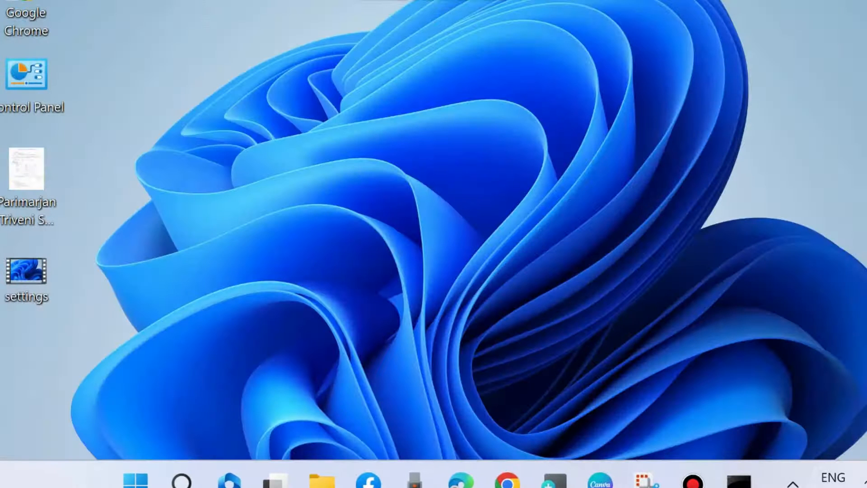
mouse_move(145, 445)
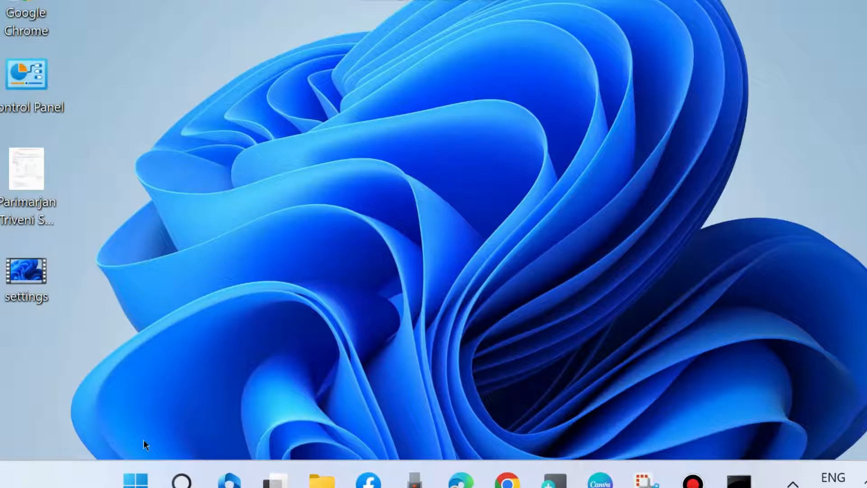
Step: Launch Settings from the Start button's quick link menu
right_click(134, 478)
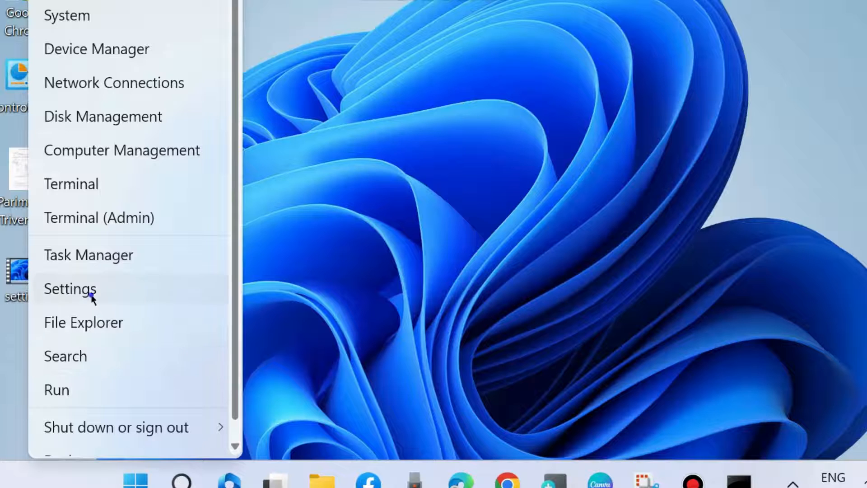
click(70, 288)
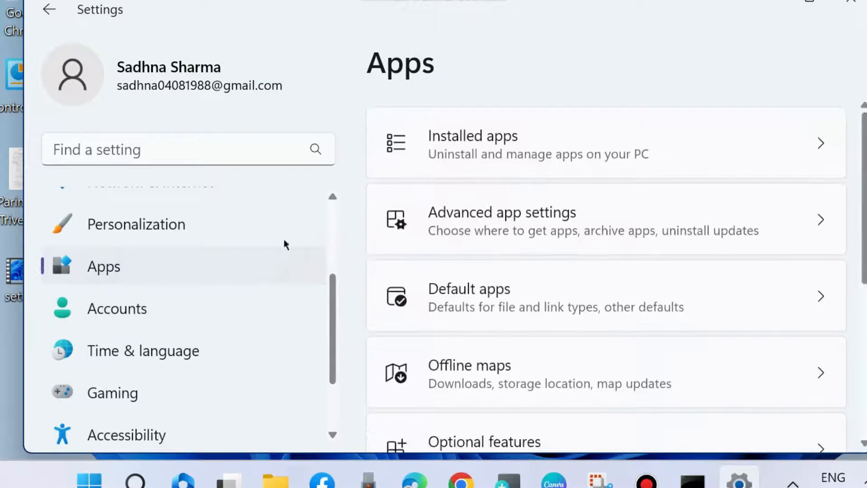
Step: Search installed apps for 'ca' and open Mail and Calendar's Advanced options
click(472, 143)
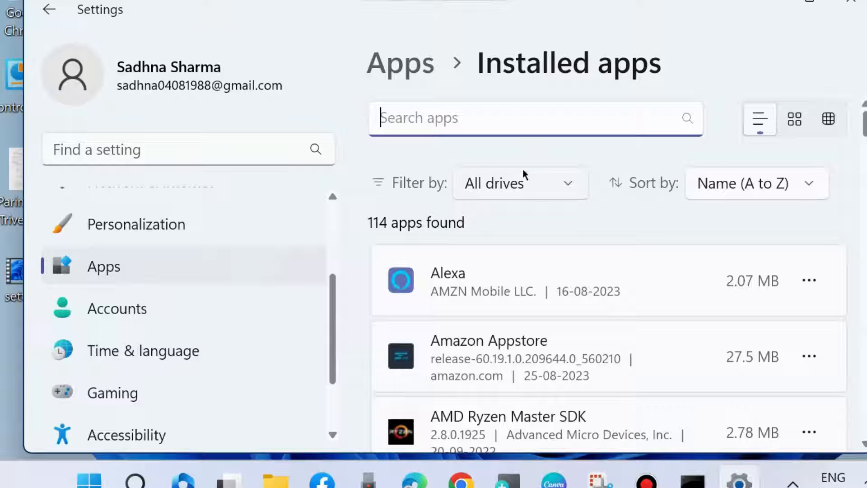
mouse_move(609, 217)
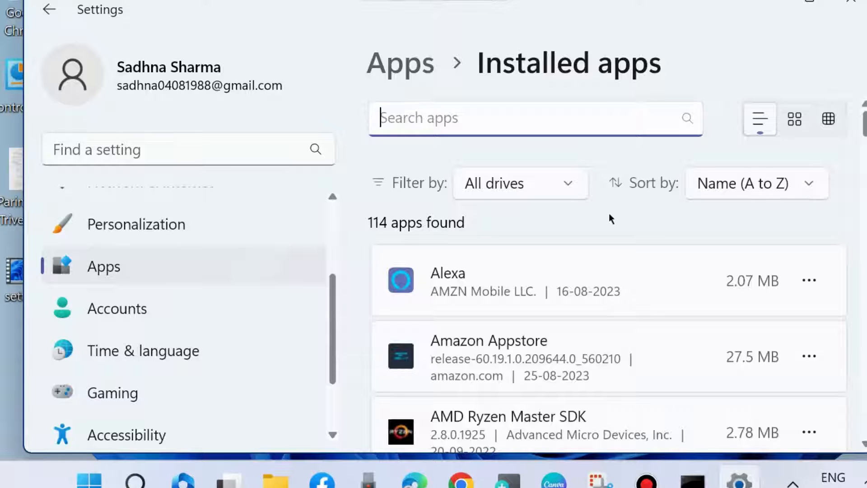
text(calen)
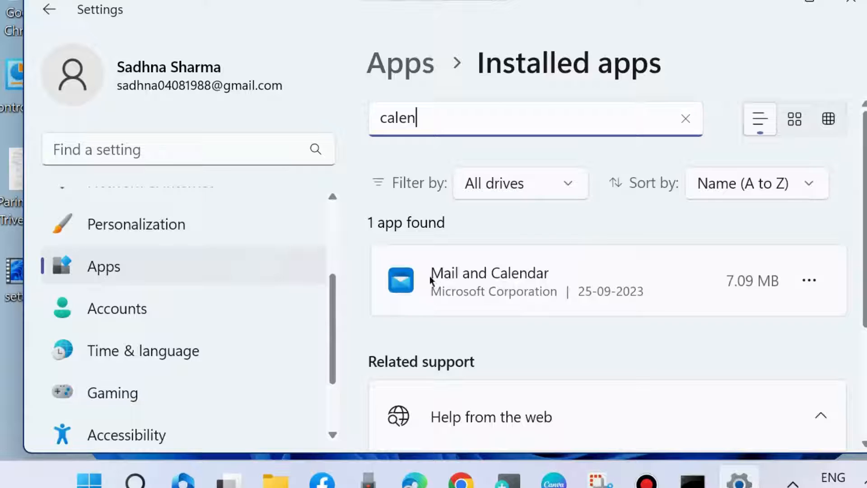
click(807, 280)
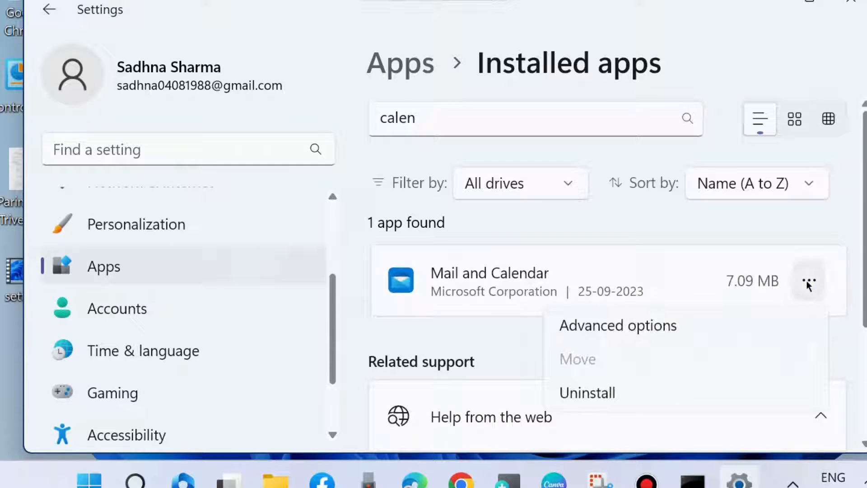
click(618, 325)
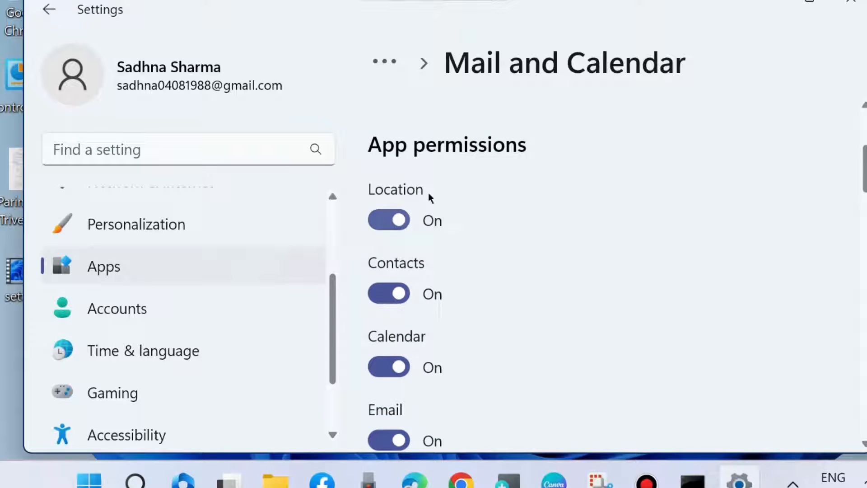
mouse_move(420, 329)
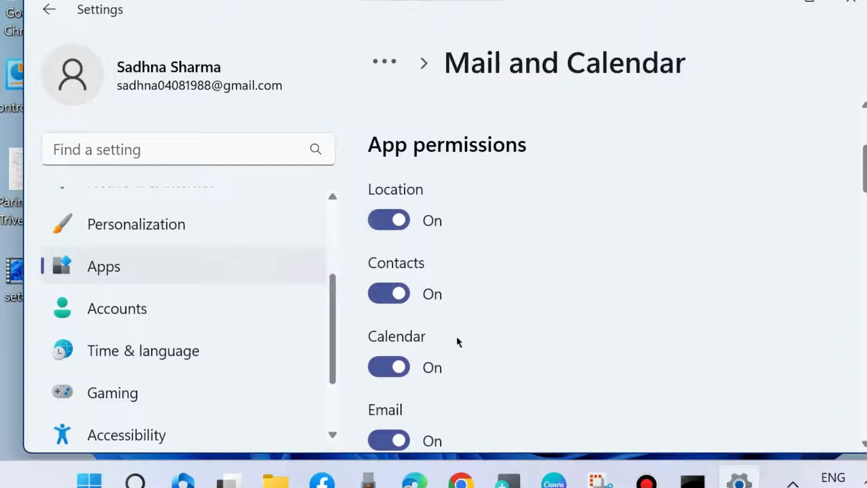
Step: Open the background apps permission dropdown in Mail and Calendar's advanced options
scroll(down, 3)
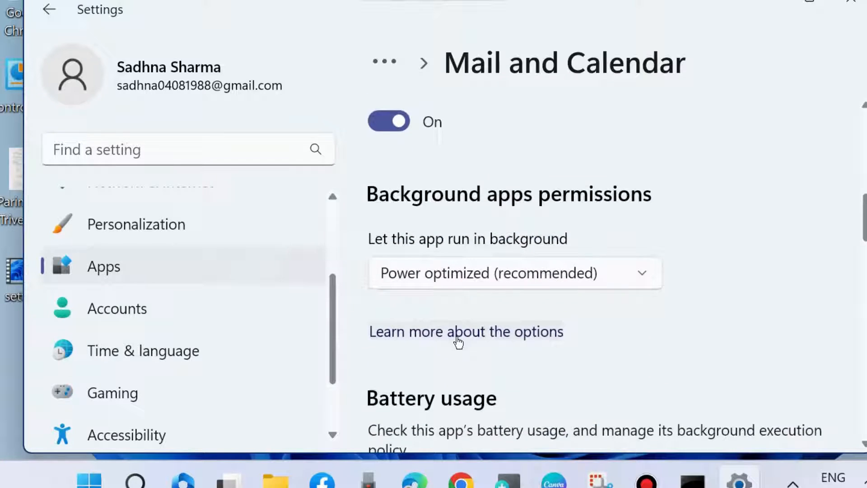
click(514, 273)
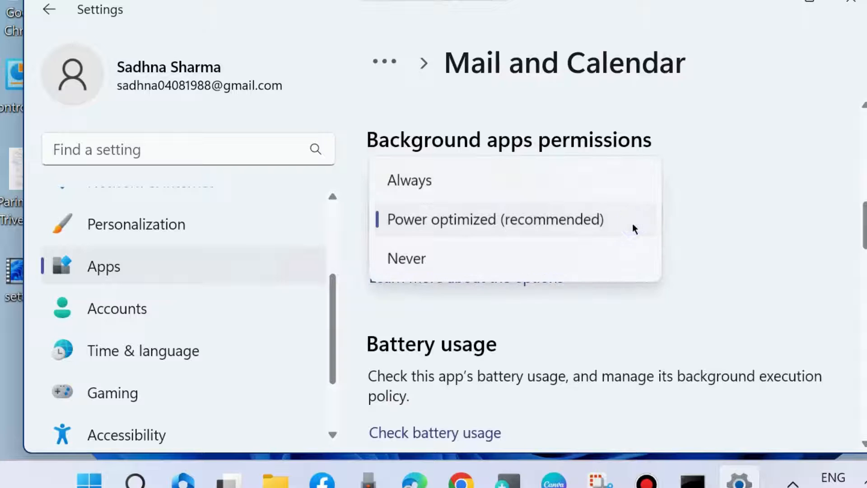
mouse_move(414, 188)
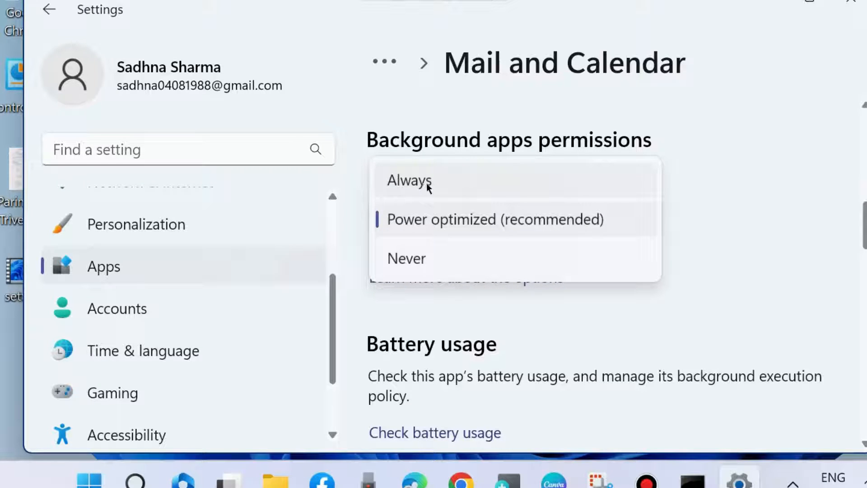
mouse_move(617, 325)
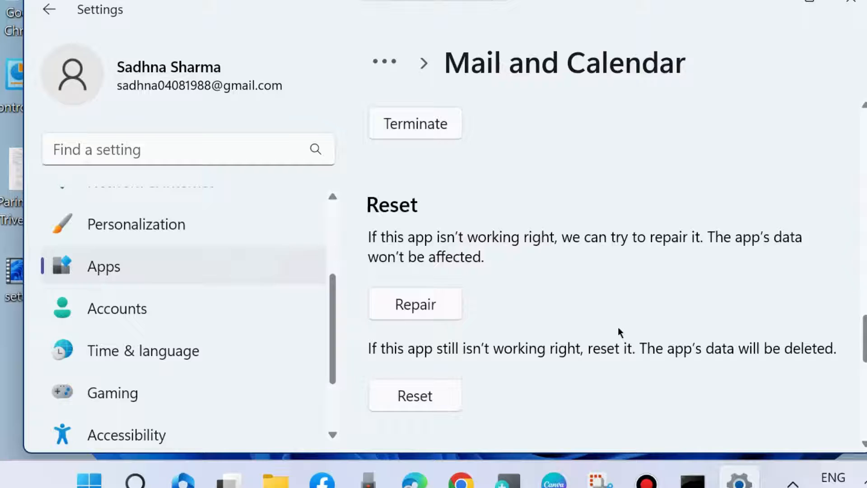
Step: View the Repair and Reset options, then close the Settings window
scroll(down, 3)
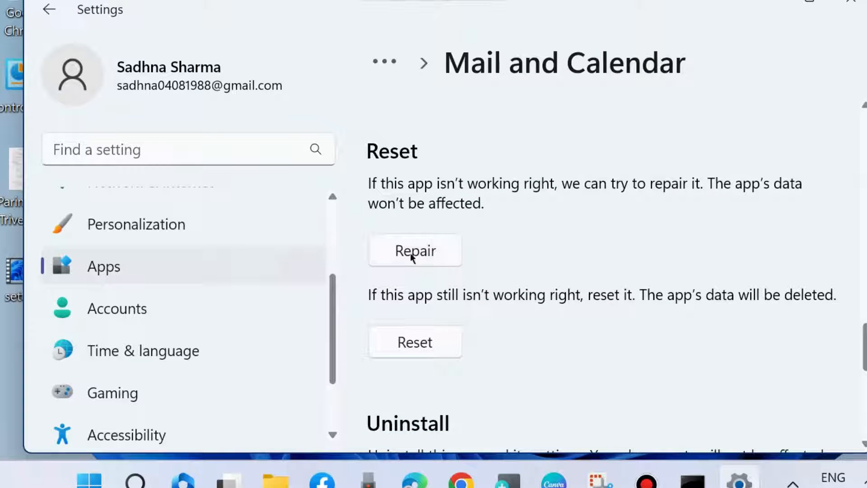
mouse_move(581, 247)
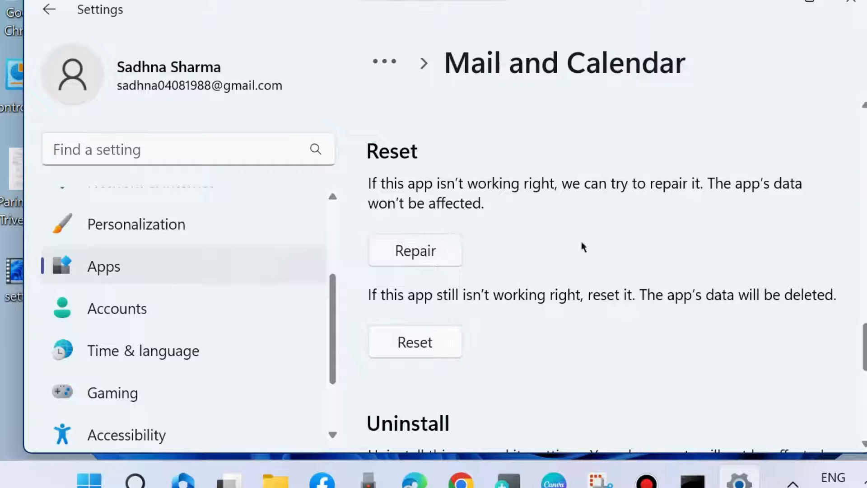
mouse_move(389, 312)
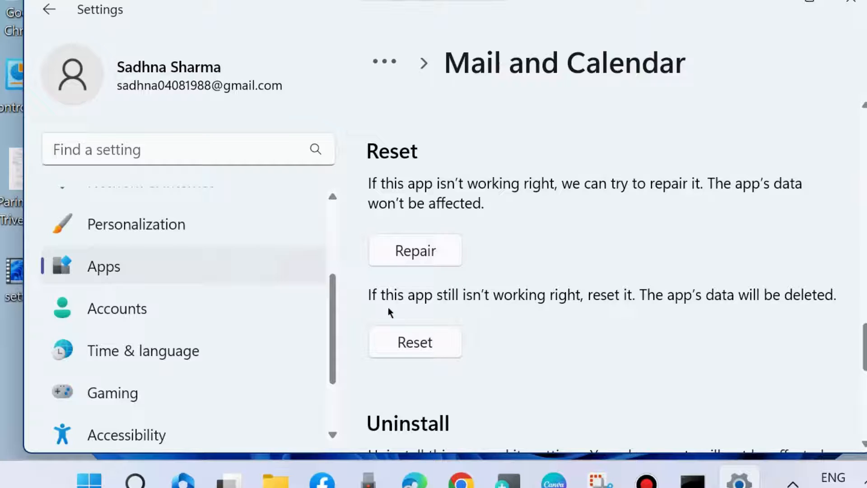
mouse_move(478, 296)
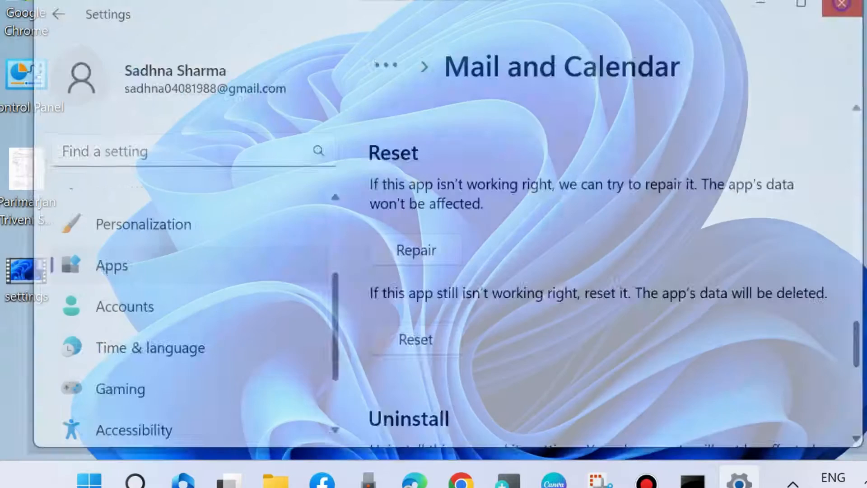
click(841, 5)
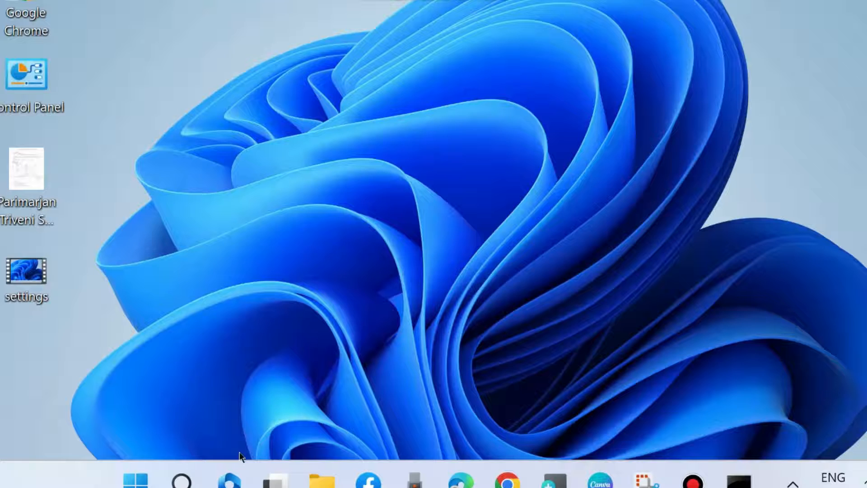
Step: Search for 'cmd' and run Command Prompt as administrator
click(182, 478)
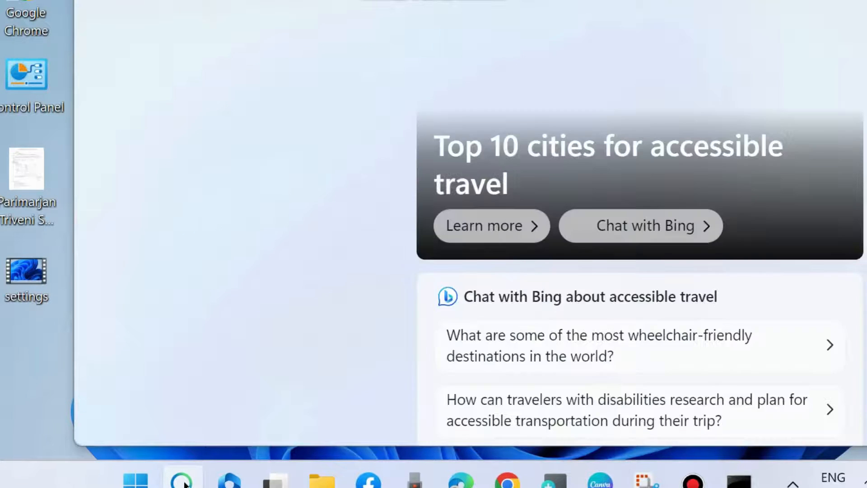
text(cmd)
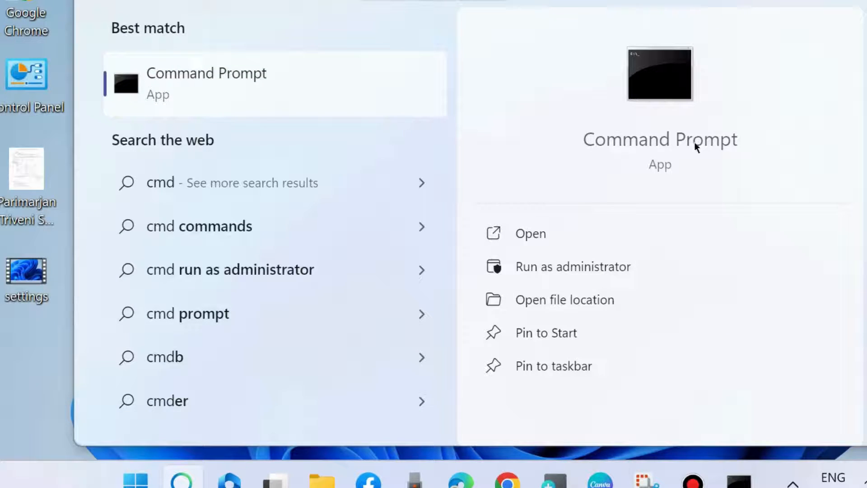
mouse_move(591, 266)
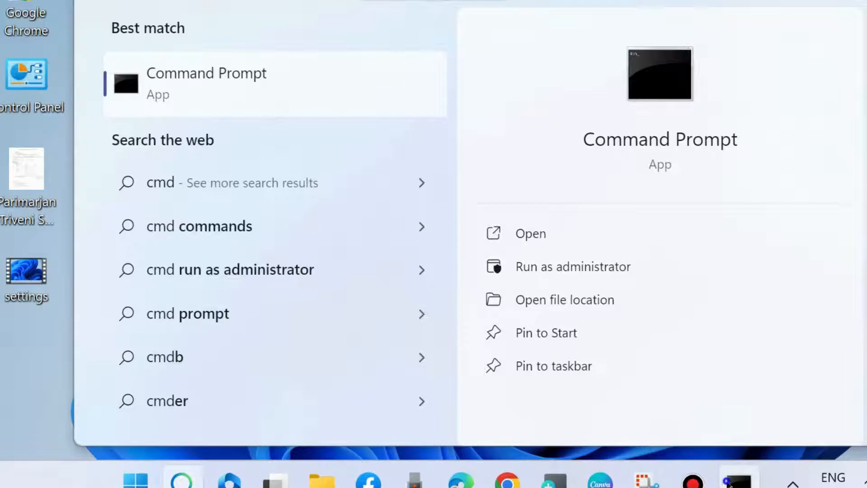
click(572, 266)
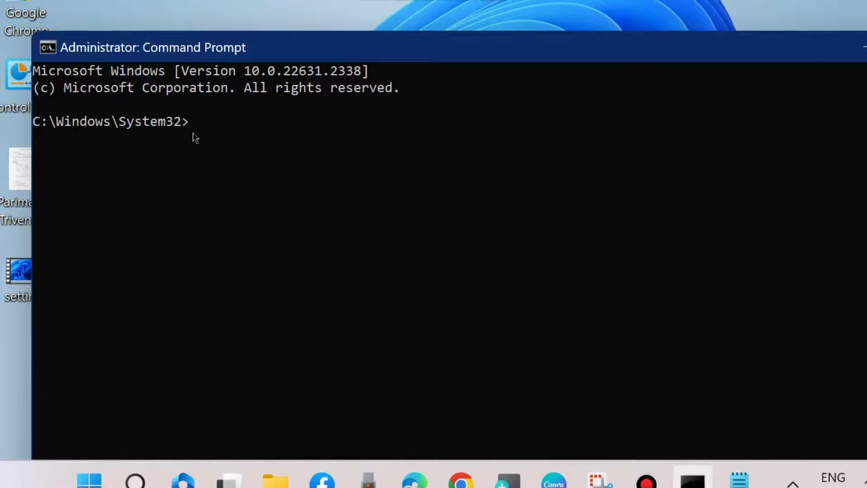
Step: Enter 'sfc /scannow' at the administrator prompt without running it
text(sfc /scanno)
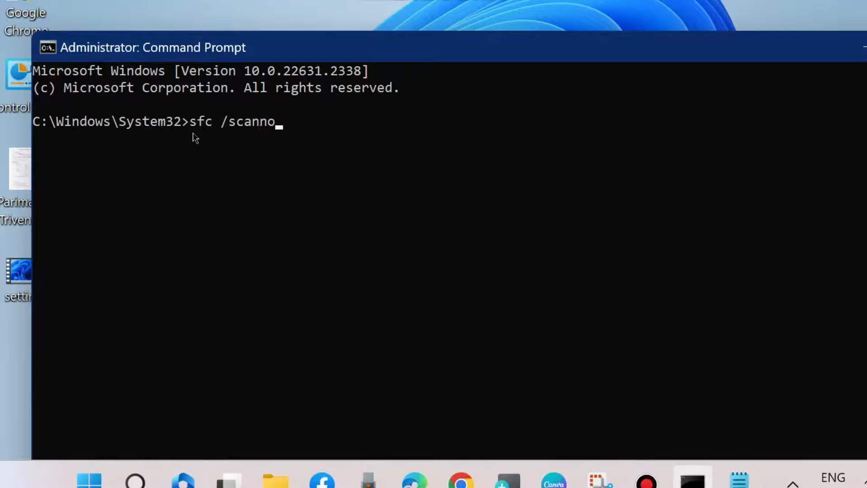
text(w)
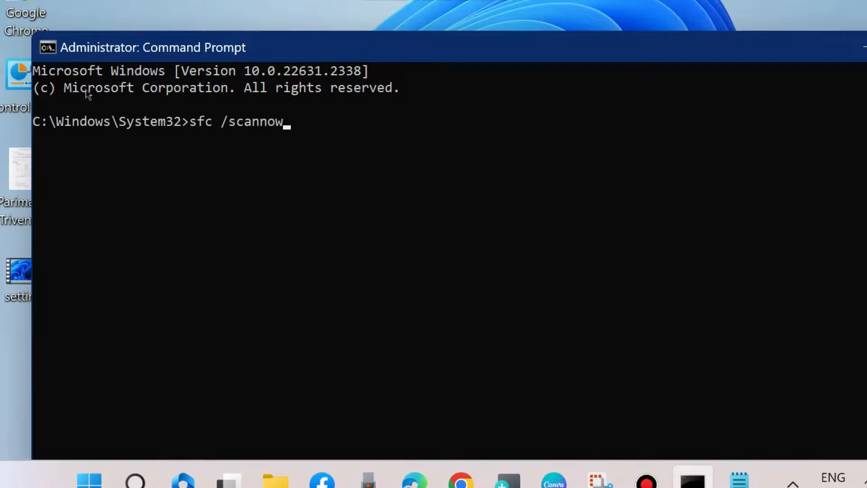
mouse_move(330, 161)
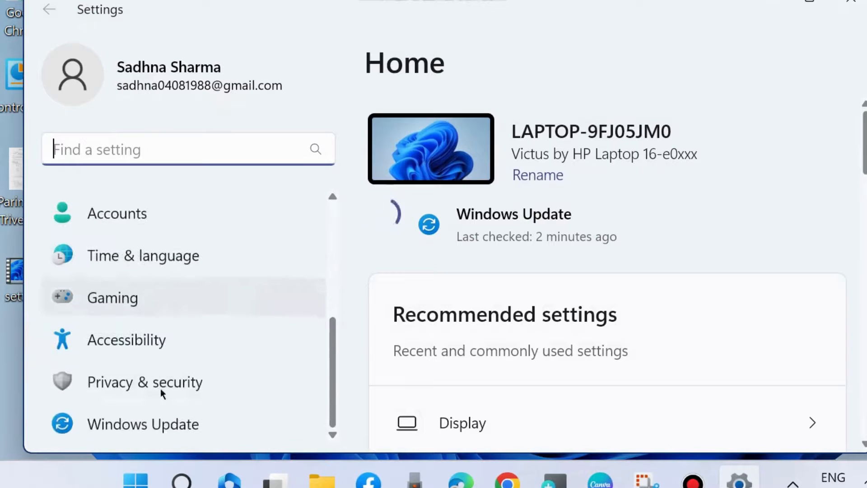
Step: Open the Windows Update page and scroll through the listed updates
click(143, 423)
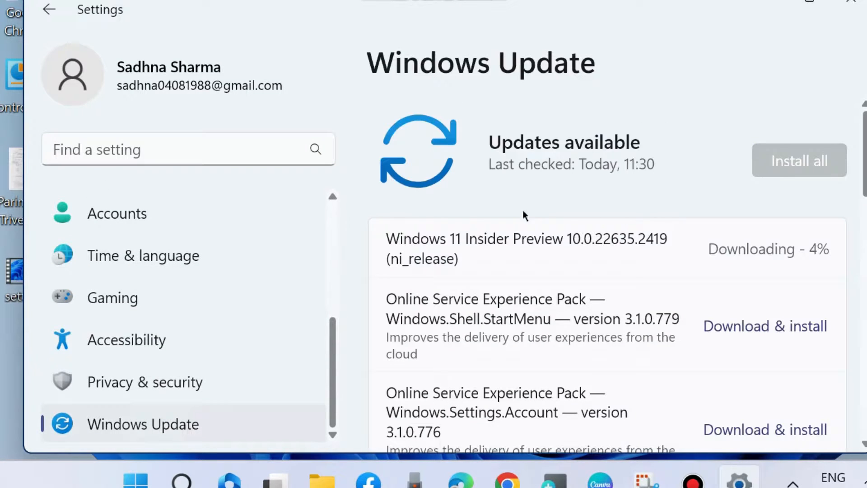
mouse_move(549, 205)
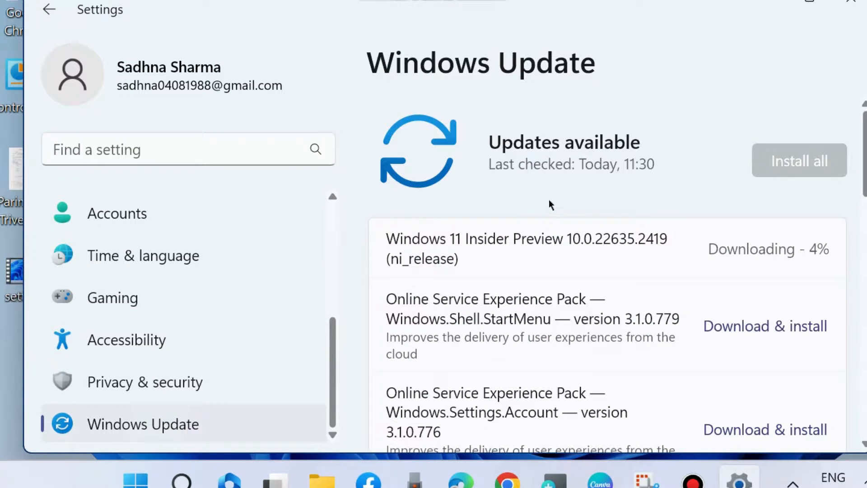
mouse_move(799, 254)
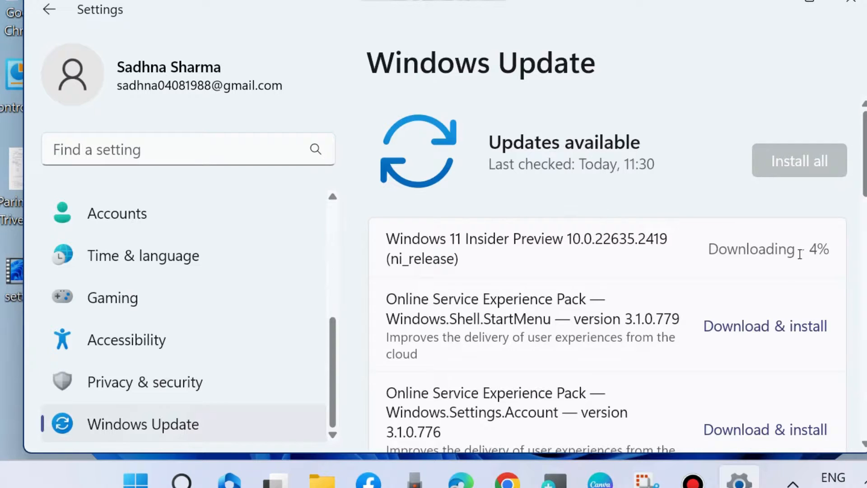
mouse_move(678, 228)
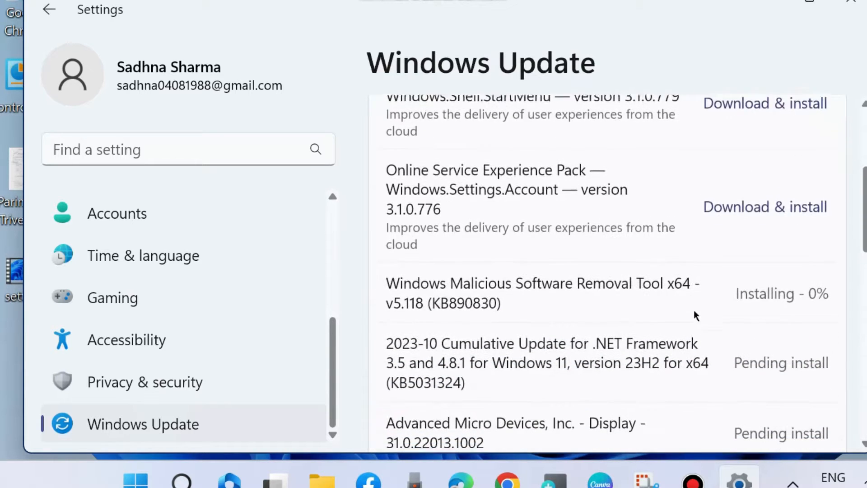
scroll(down, 3)
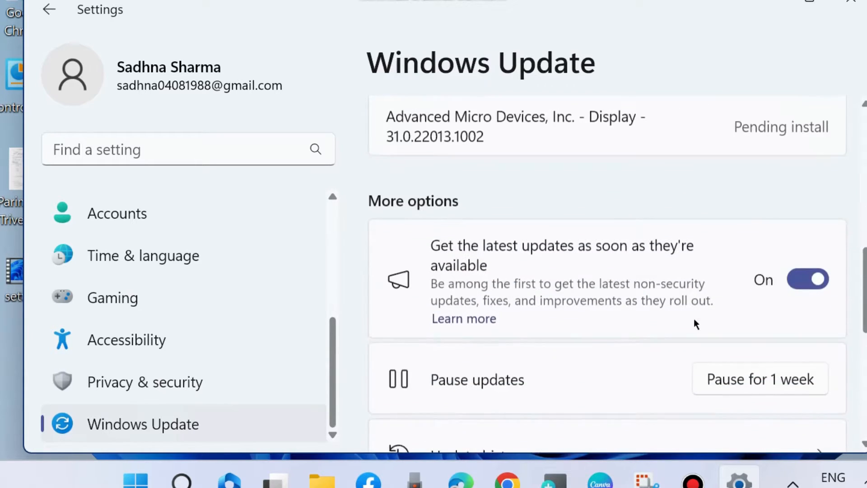
scroll(down, 3)
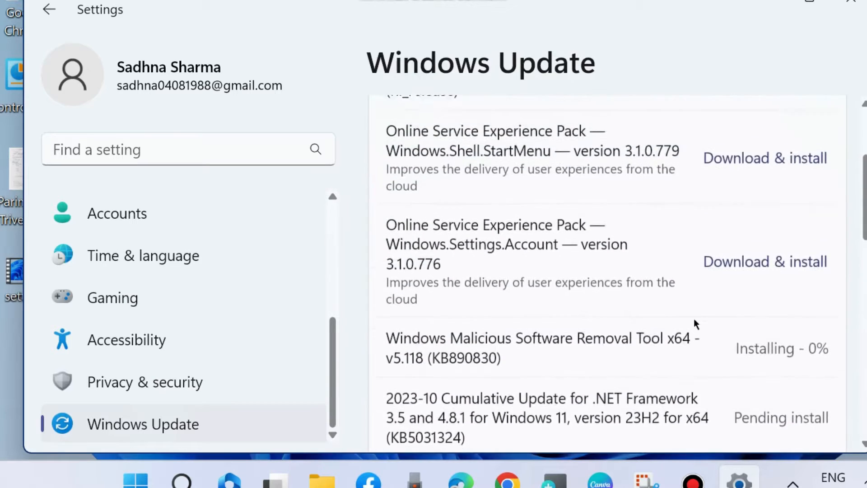